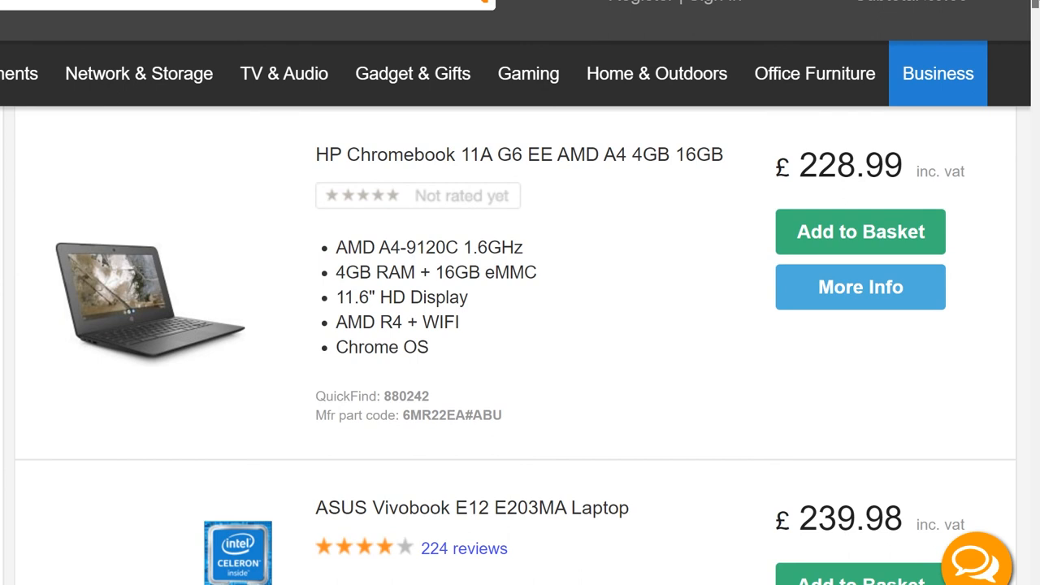
pyautogui.scroll(-3)
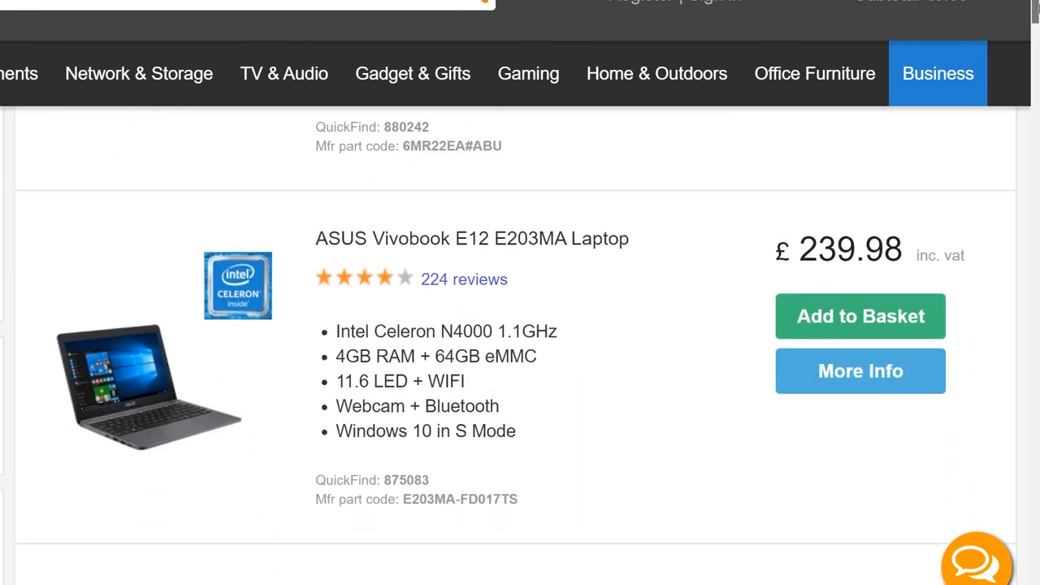